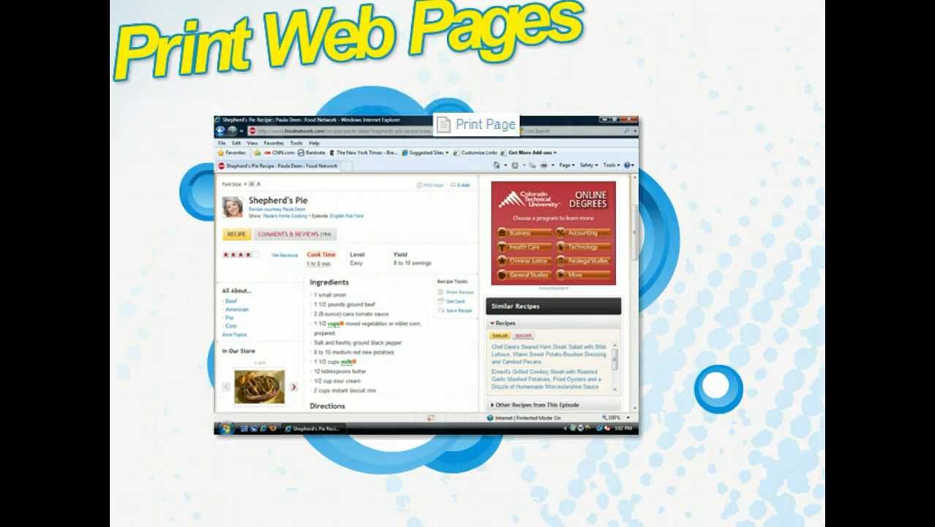
Step: Open the Shepherd's Pie recipe's Print Page link to launch its printer-friendly window
{"action": "left_click", "coordinate": [457, 291]}
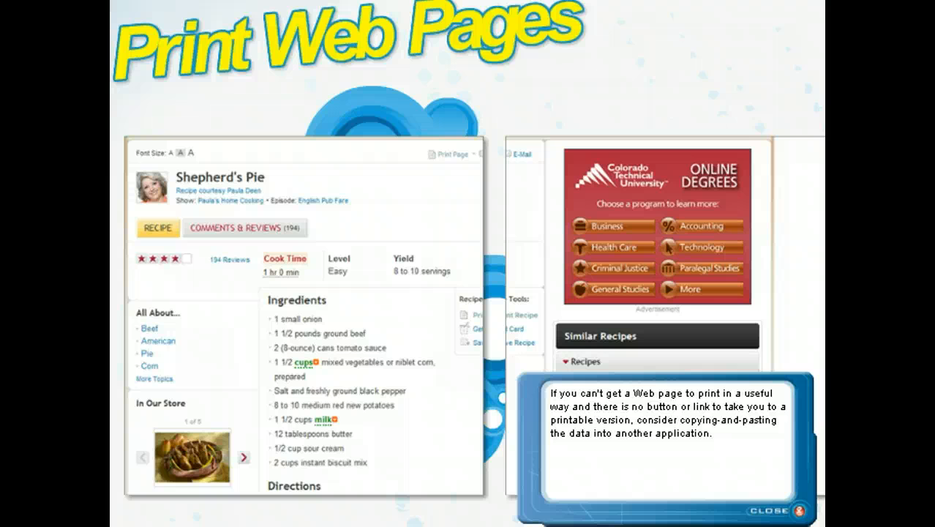
{"action": "left_click", "coordinate": [799, 507]}
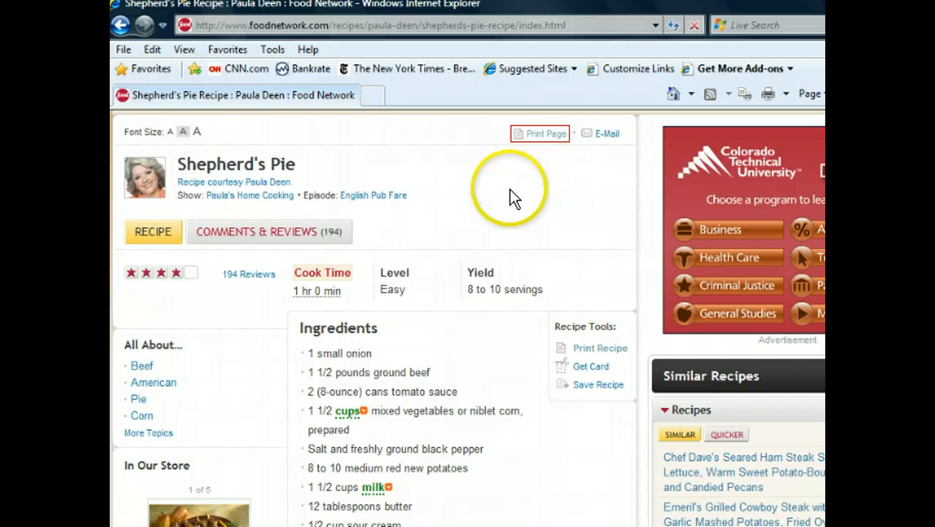
{"action": "left_click", "coordinate": [544, 133]}
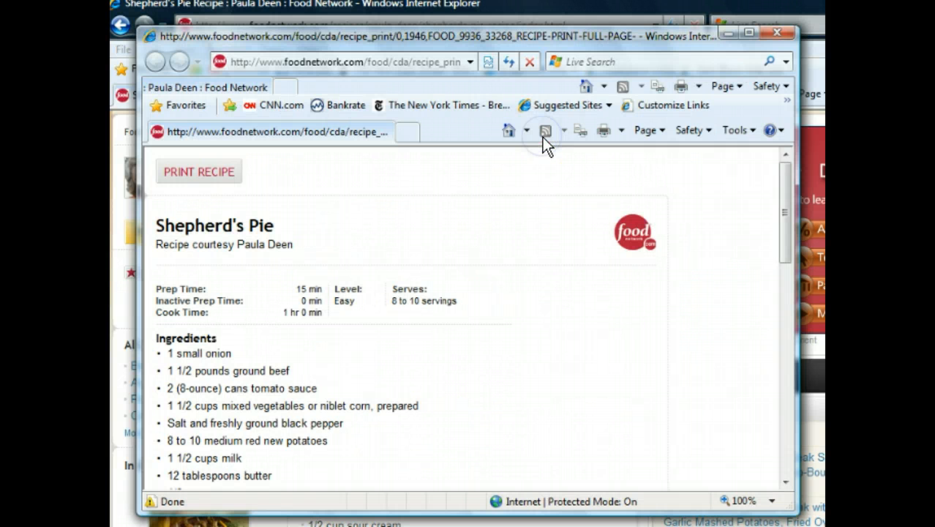
{"action": "mouse_move", "coordinate": [493, 200]}
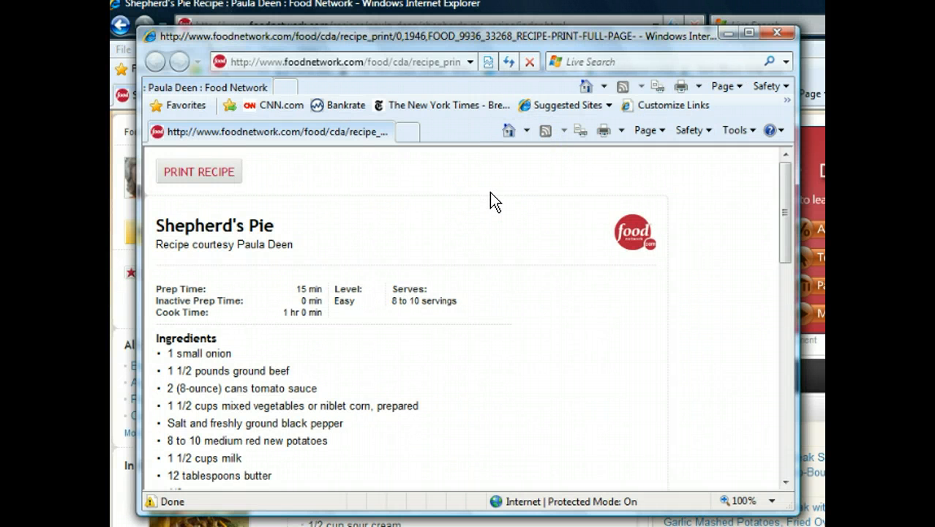
{"action": "mouse_move", "coordinate": [333, 203]}
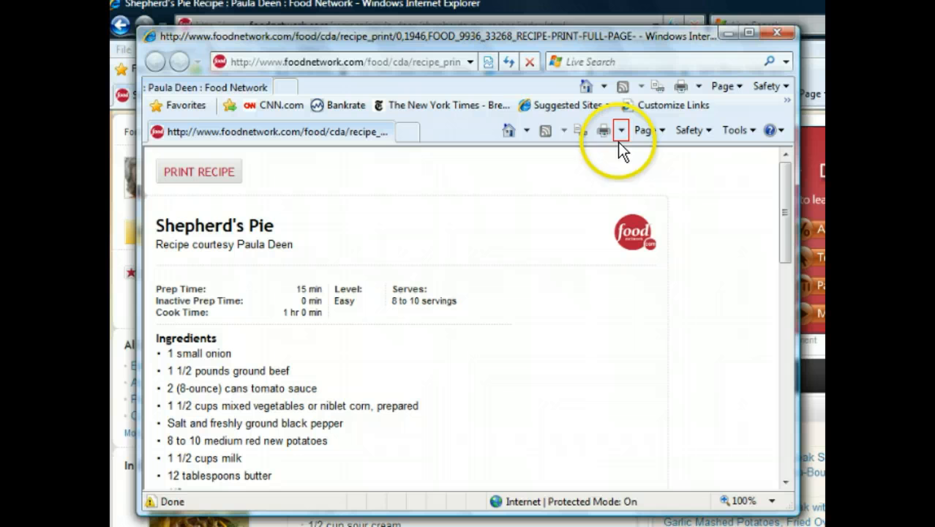
Step: Show the printer-friendly recipe in Print Preview via the Print dropdown
{"action": "left_click", "coordinate": [621, 130]}
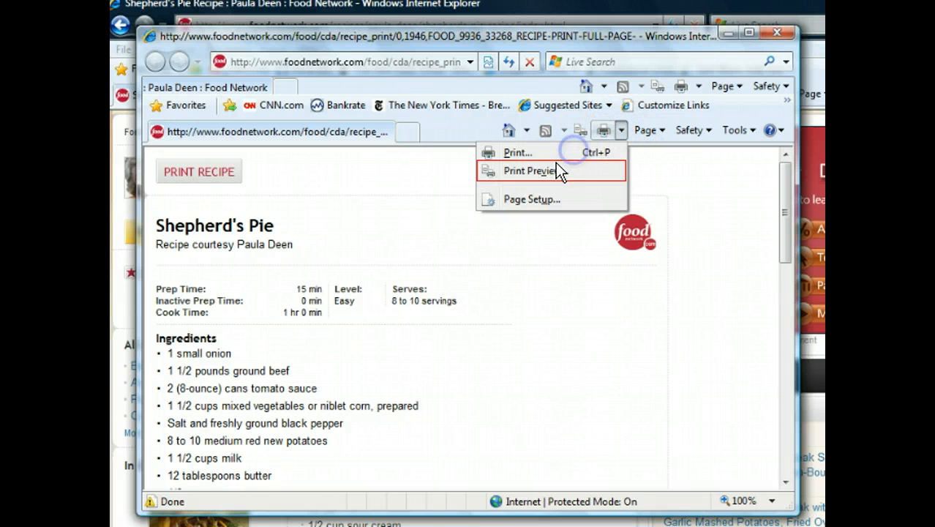
{"action": "left_click", "coordinate": [527, 170]}
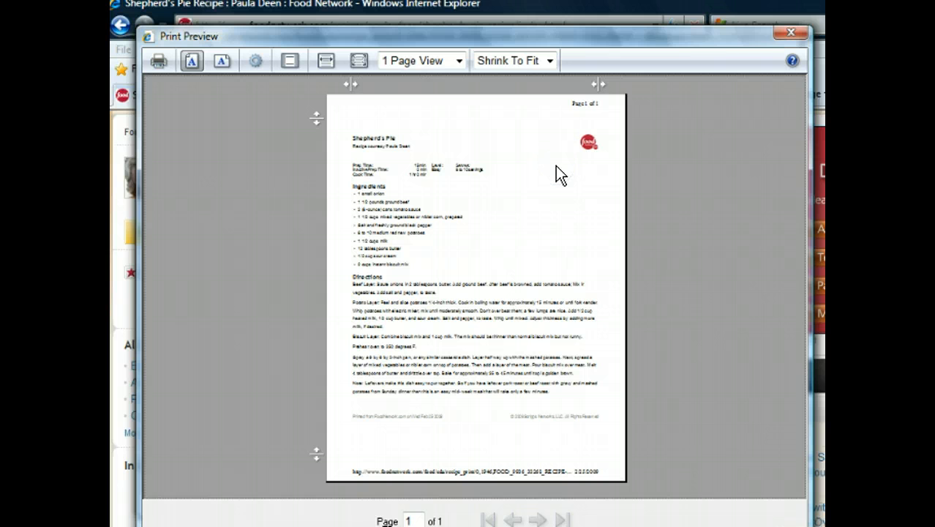
{"action": "mouse_move", "coordinate": [682, 227]}
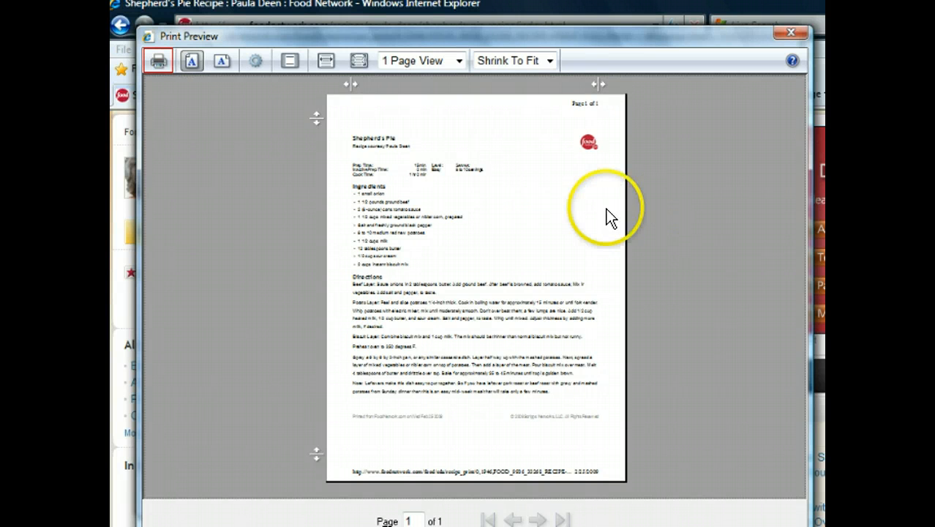
{"action": "mouse_move", "coordinate": [159, 65]}
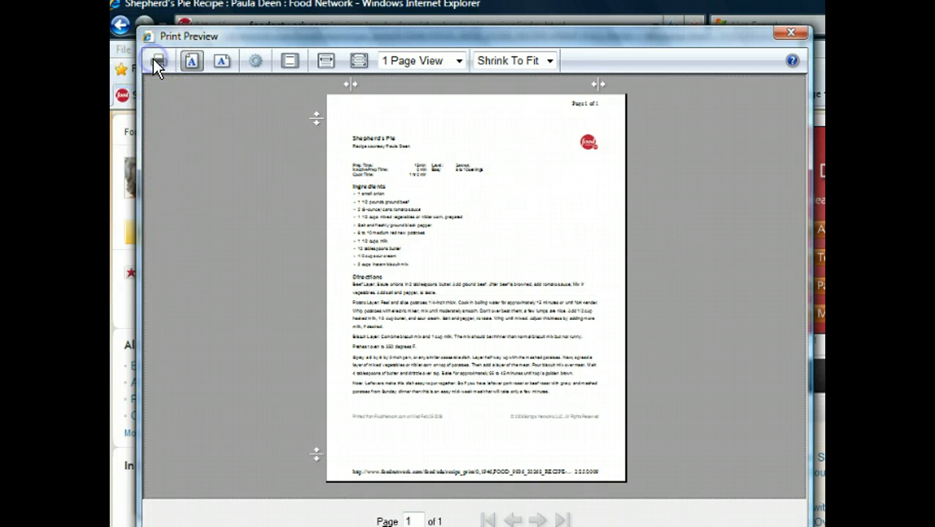
Step: Bring up the Print dialog from the Print Preview toolbar's Print icon
{"action": "left_click", "coordinate": [158, 61]}
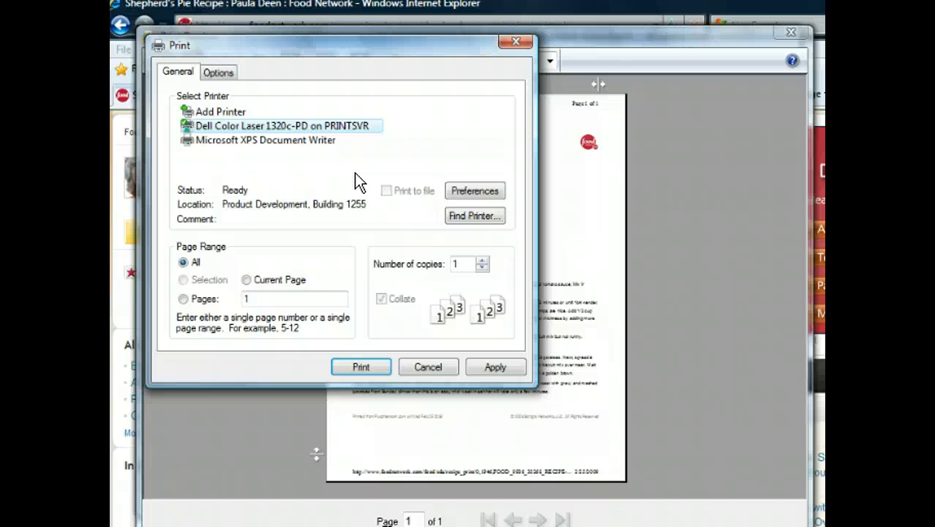
{"action": "mouse_move", "coordinate": [287, 176]}
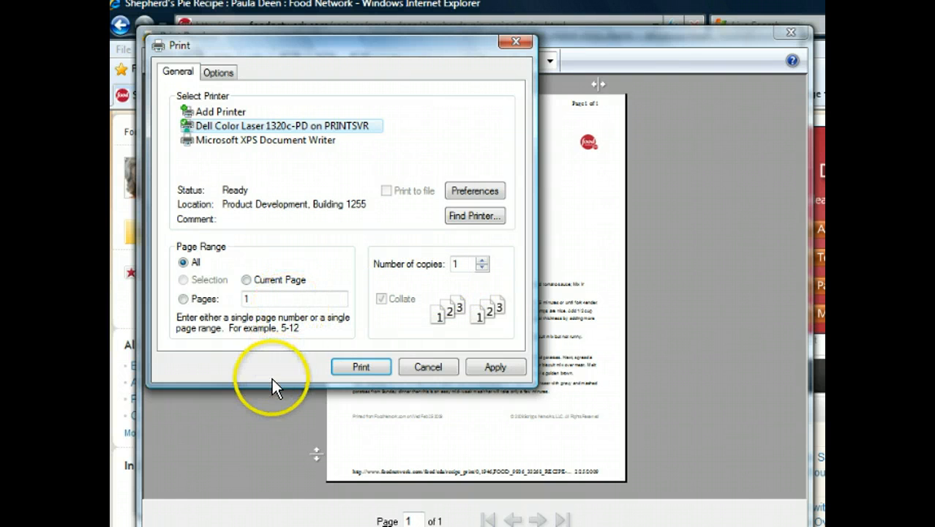
{"action": "mouse_move", "coordinate": [264, 376]}
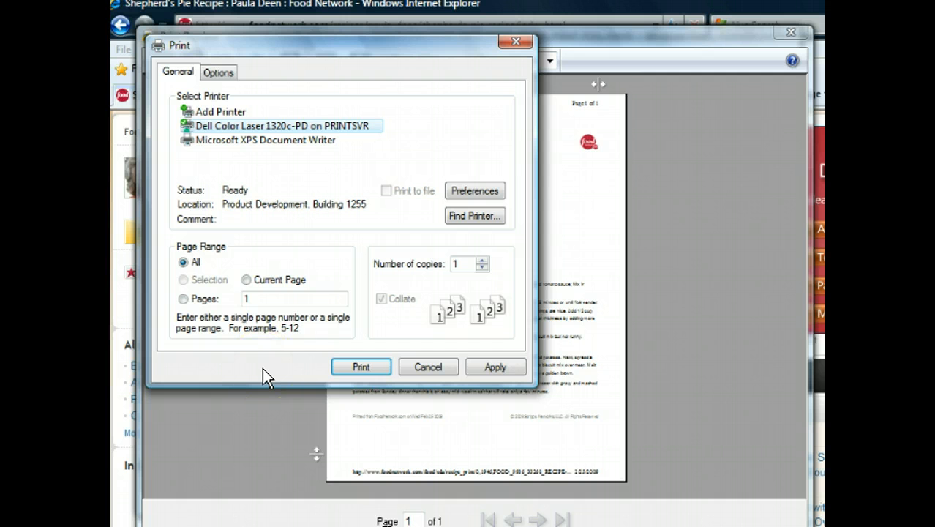